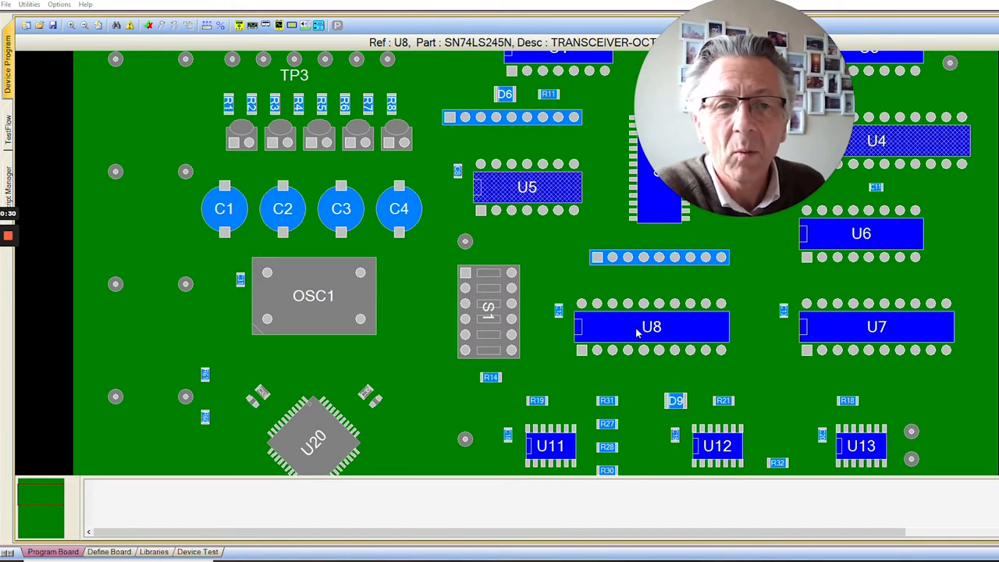
Open the Edit Device dialog for U8 (SN74LS245N) from its right-click menu
right_click(652, 326)
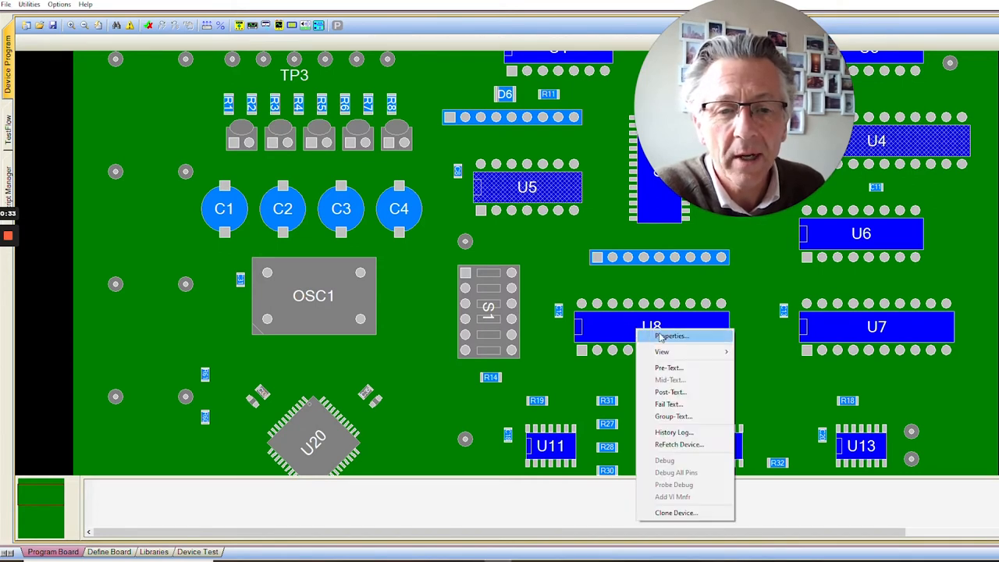
left_click(672, 336)
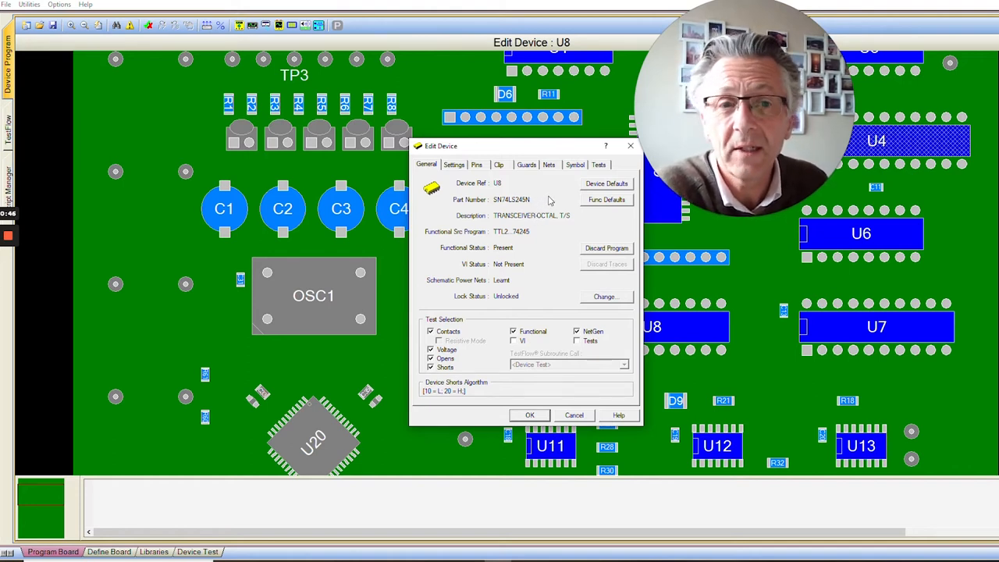
mouse_move(559, 242)
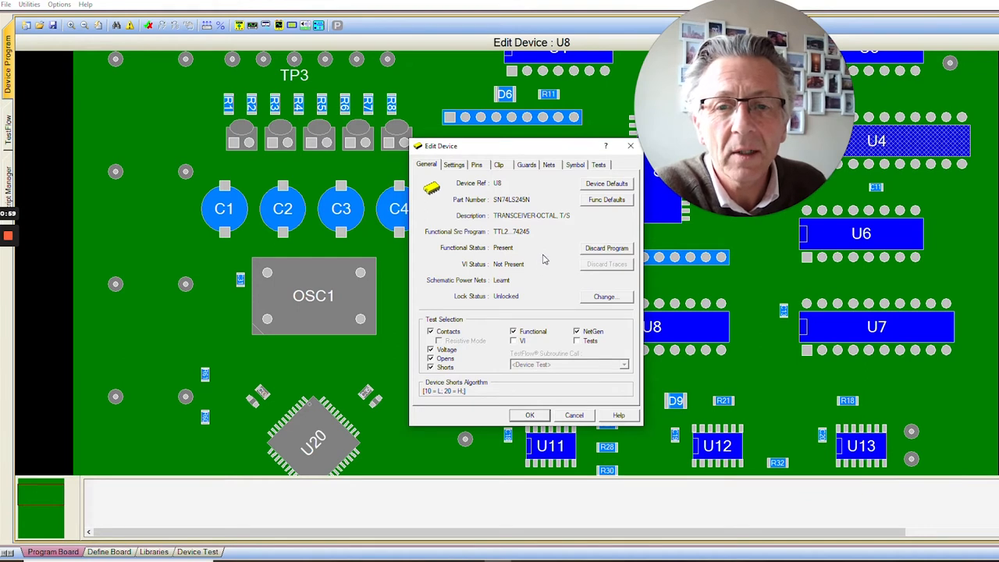
mouse_move(547, 232)
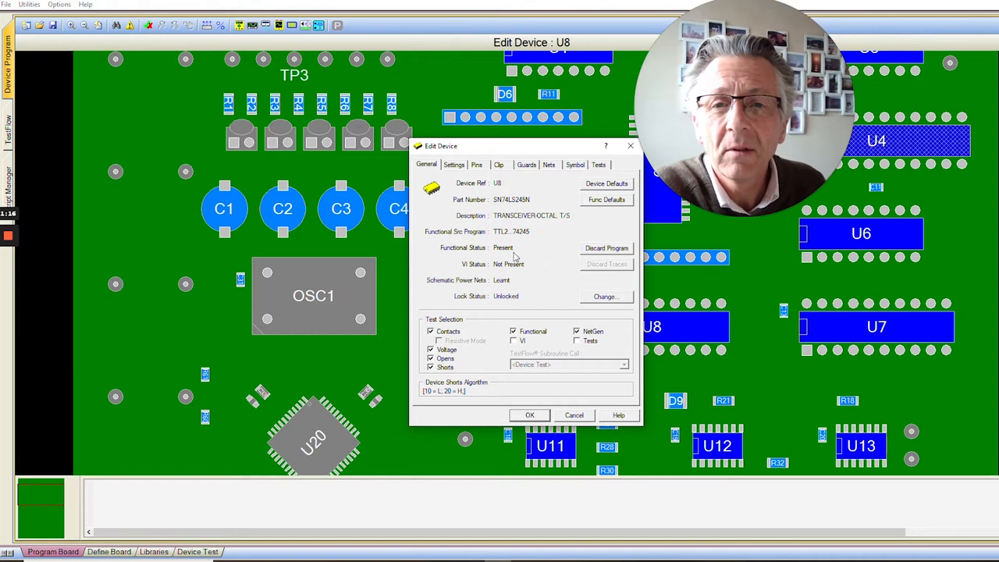
mouse_move(528, 258)
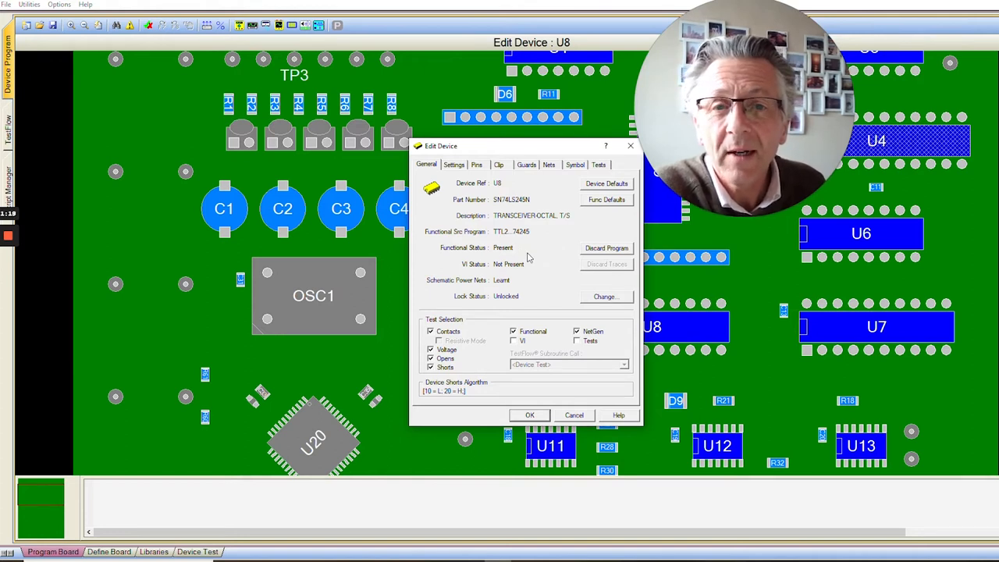
mouse_move(545, 272)
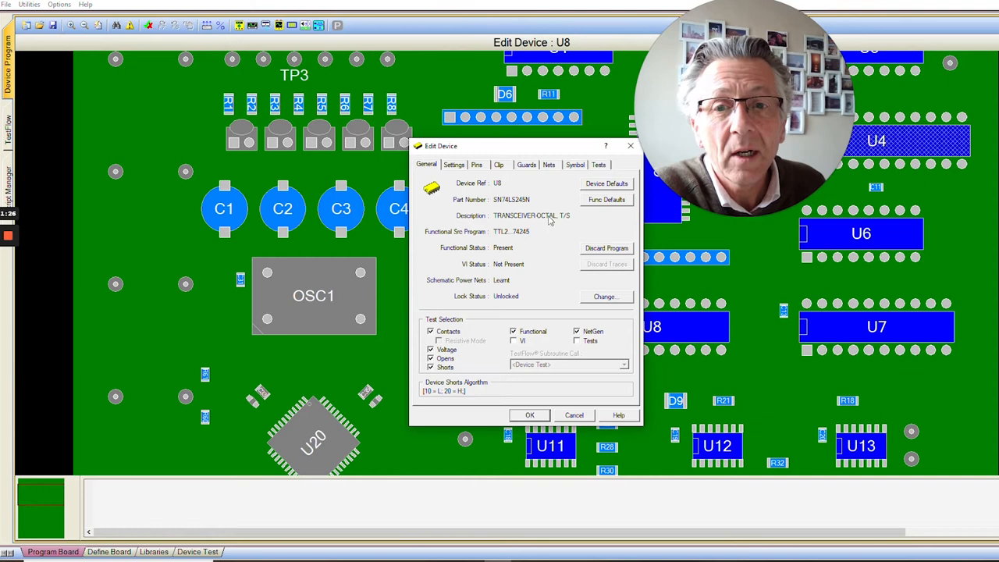
Show U8's nets list with its pin connections to U6 and U7
left_click(550, 166)
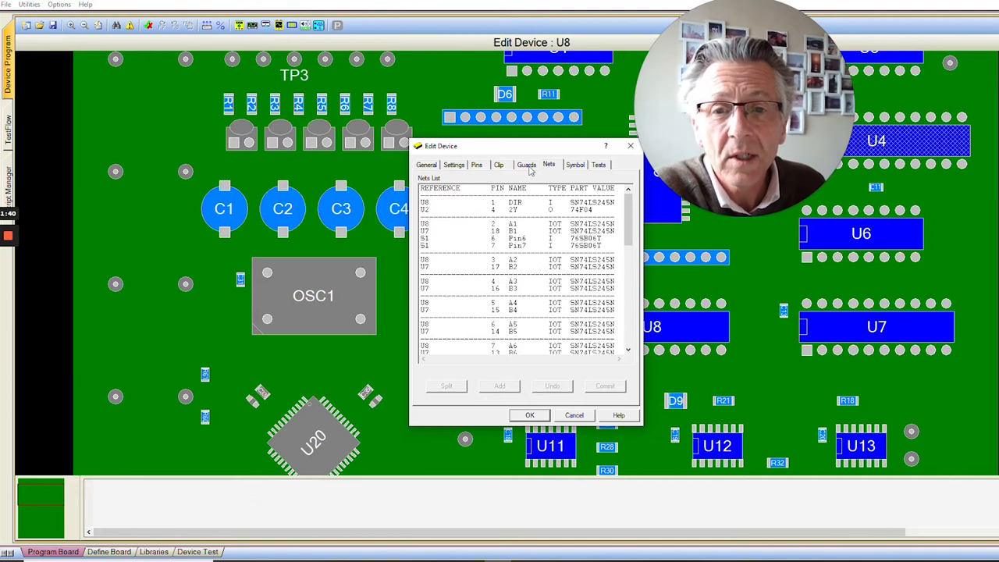
Auto Guard U8, producing static HIGH guards on U6 pin 22 and U7 pin 15
left_click(526, 166)
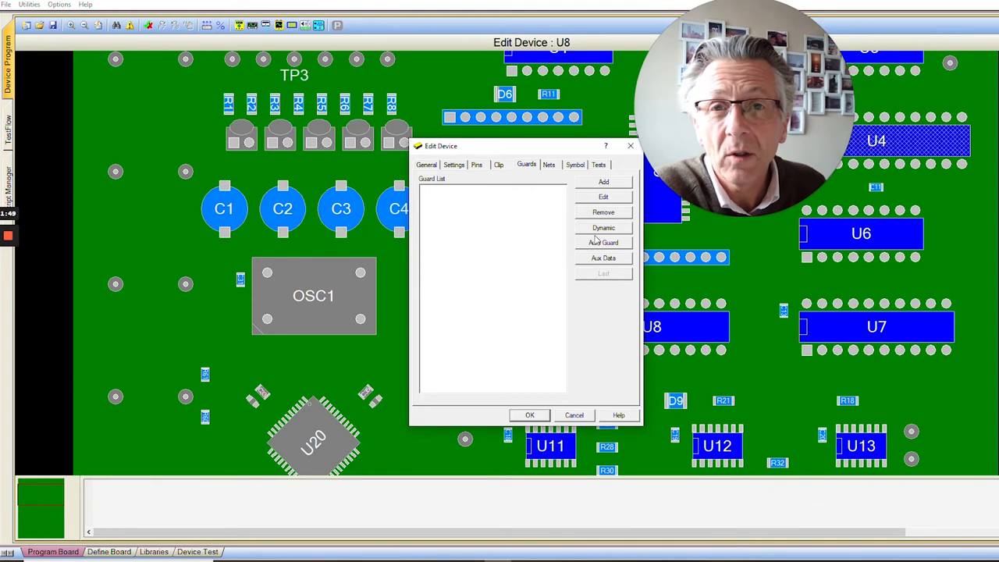
mouse_move(596, 240)
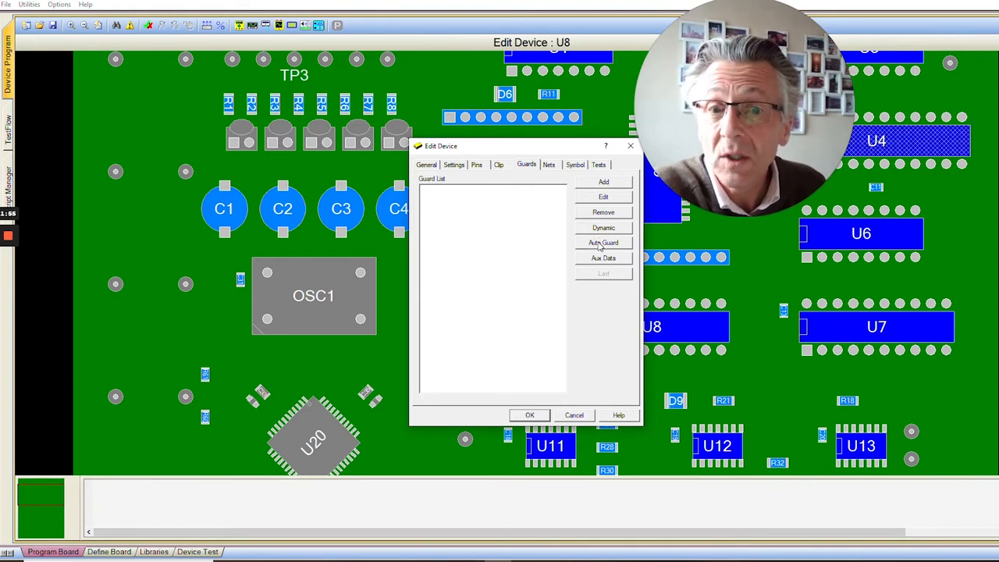
left_click(603, 242)
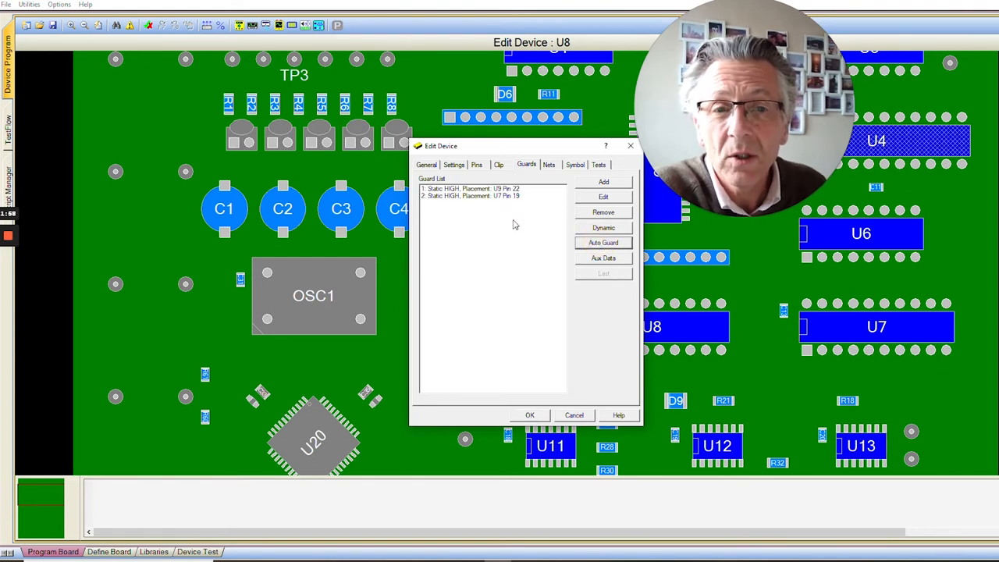
mouse_move(485, 242)
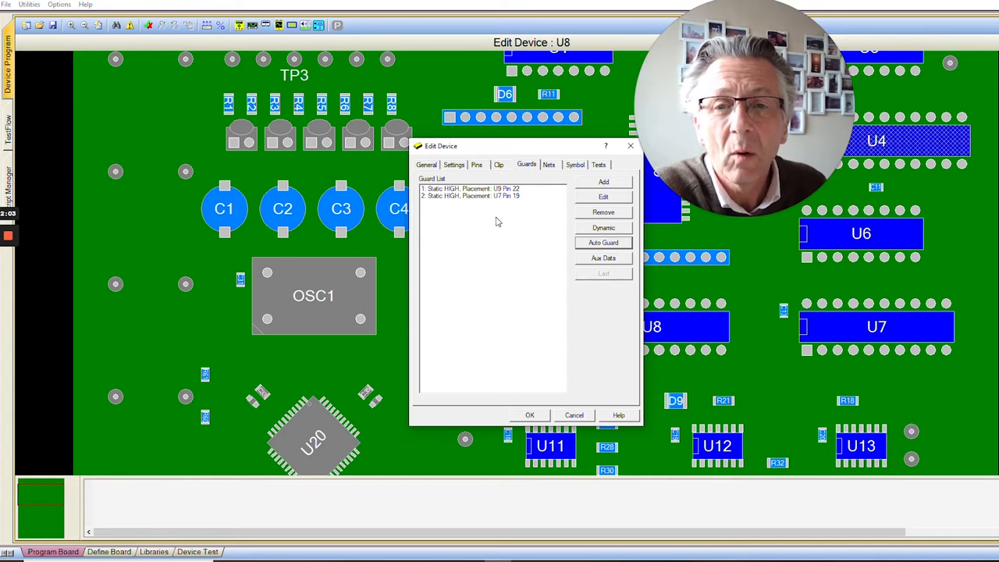
mouse_move(503, 195)
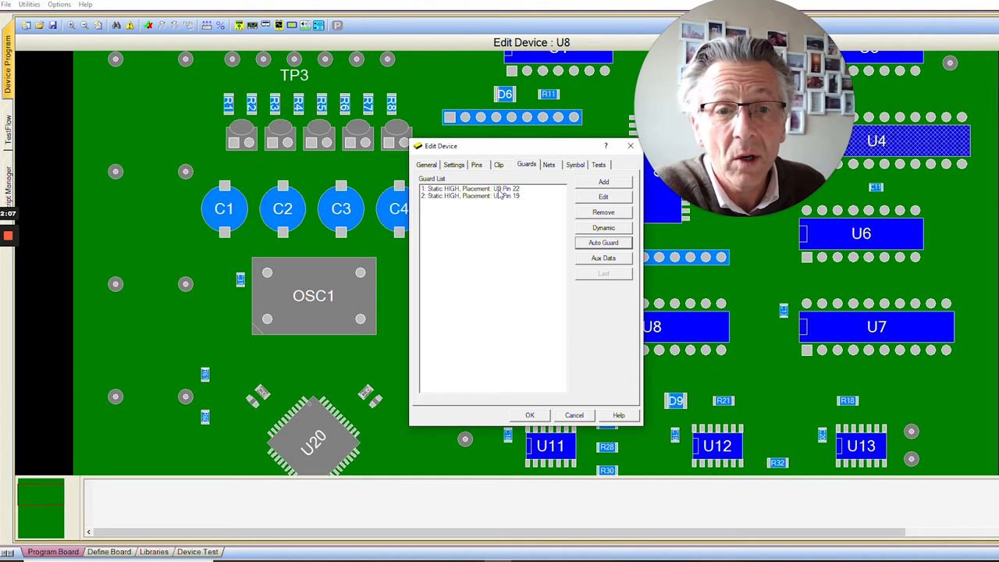
mouse_move(499, 197)
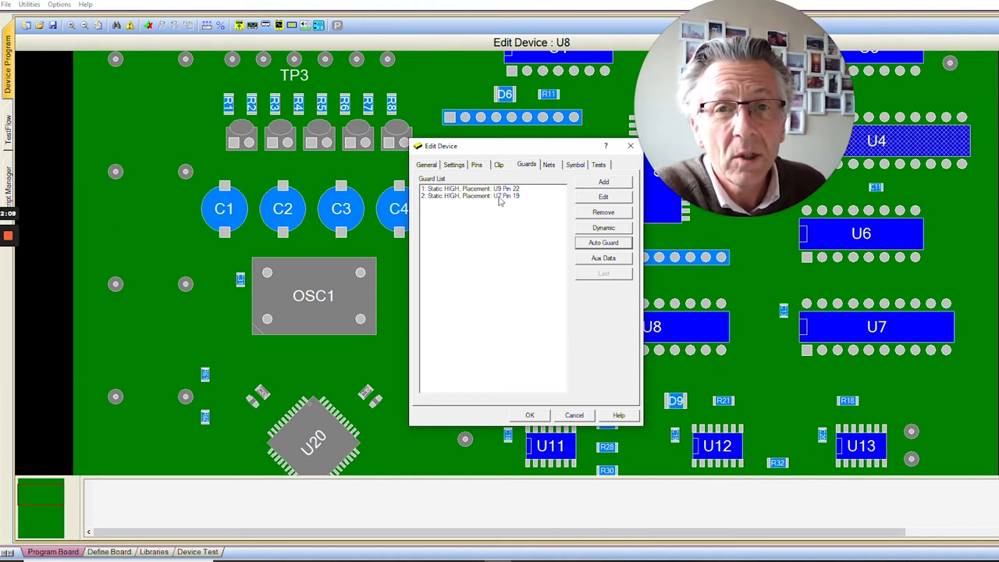
mouse_move(512, 224)
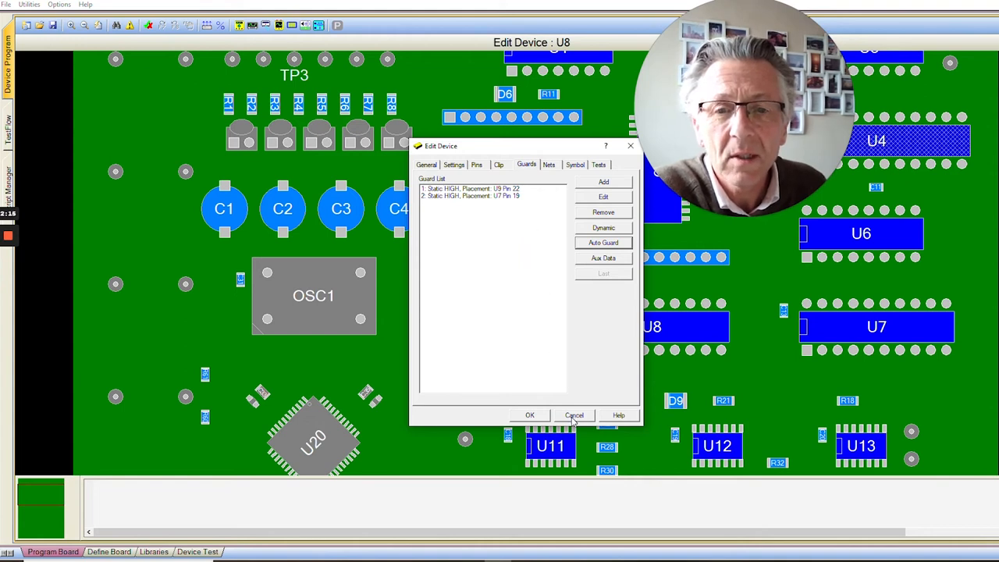
Close U8's Edit Device dialog and switch to the functional device libraries
left_click(575, 416)
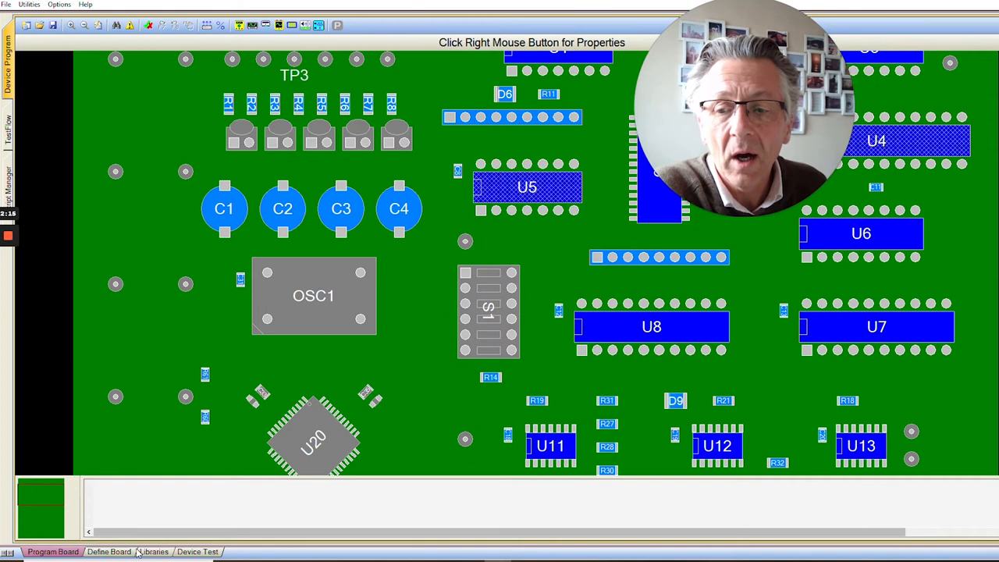
left_click(153, 552)
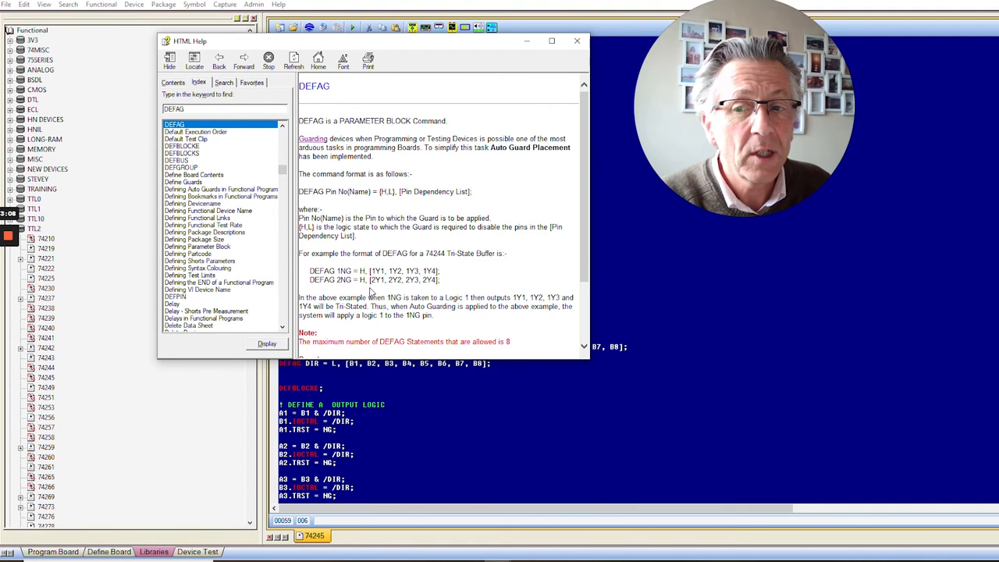
Read through the DEFAG help topic and close the help window
scroll("down", 3)
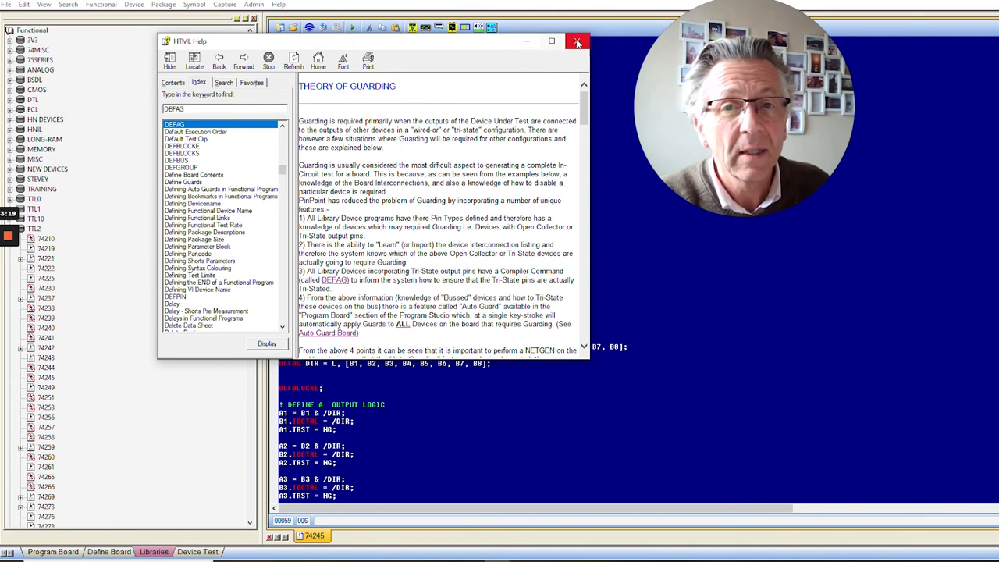
left_click(578, 41)
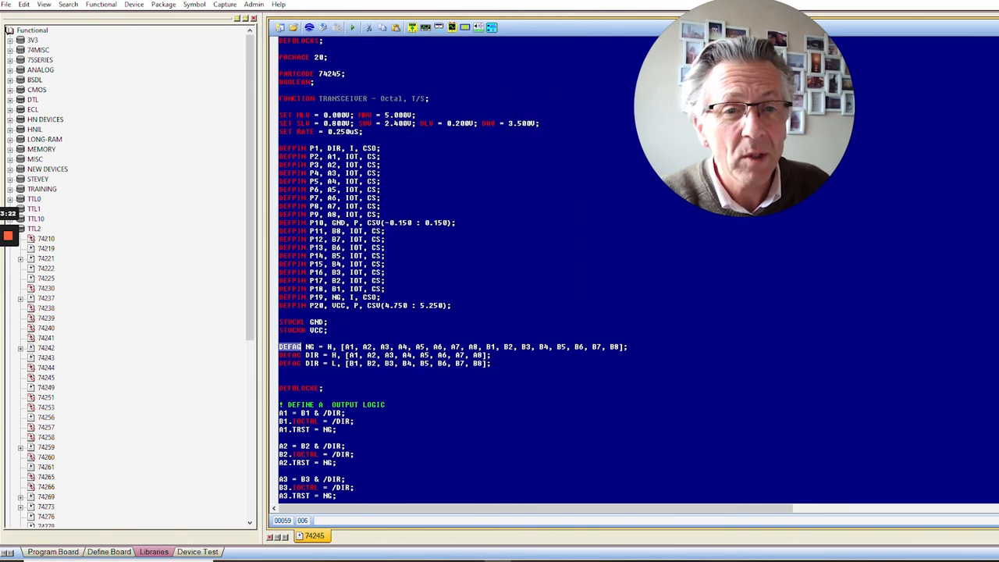